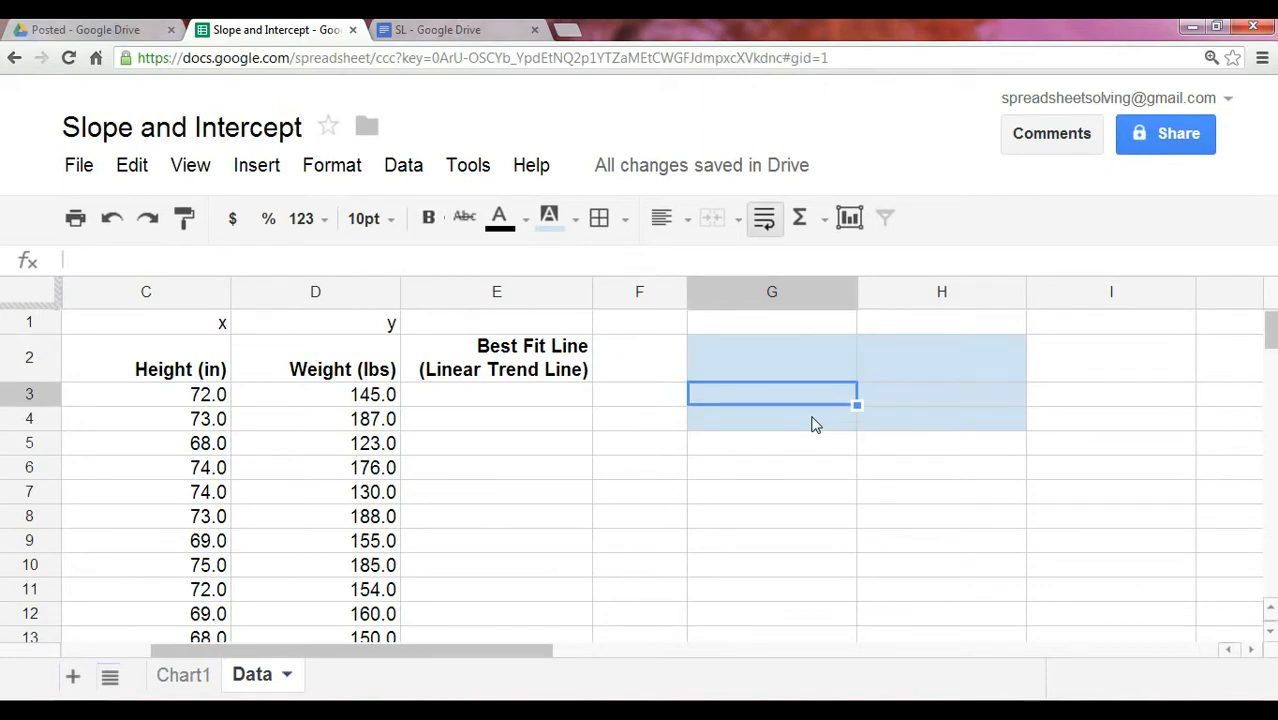
Enter the labels 'slope' and 'intercept' and change the heading to y=mx+b.
text(slope)
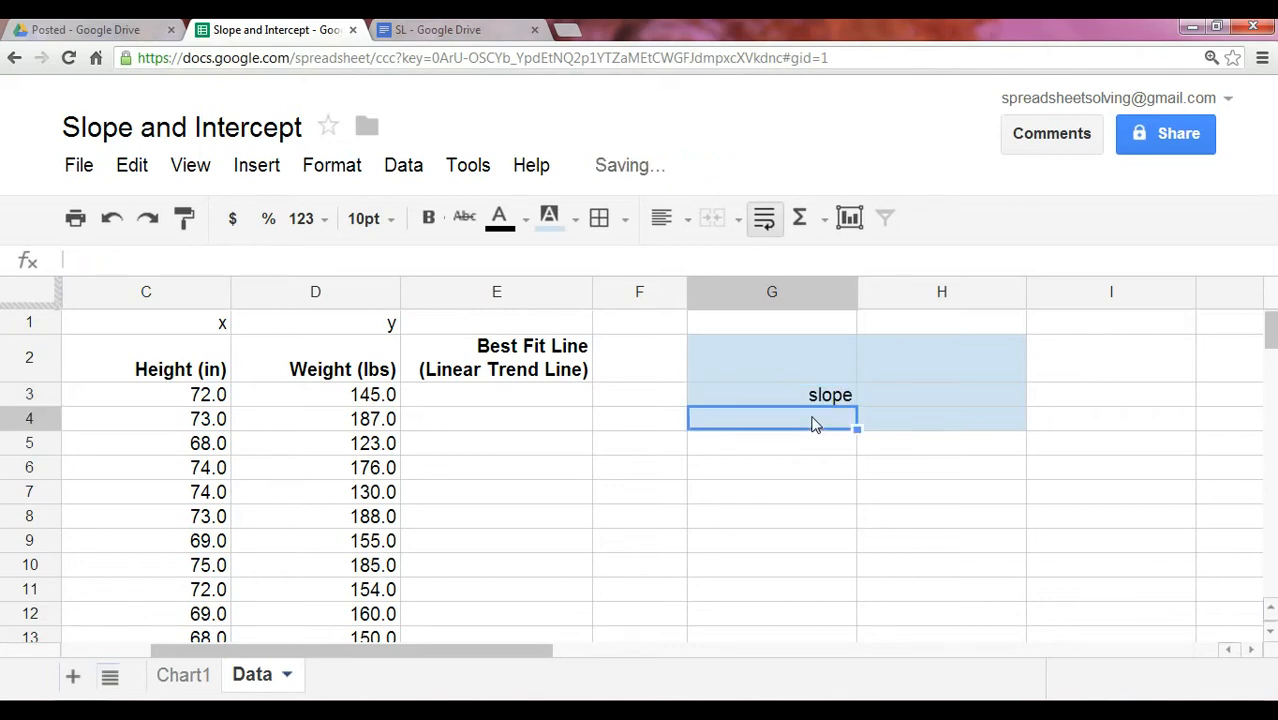
text(intercept)
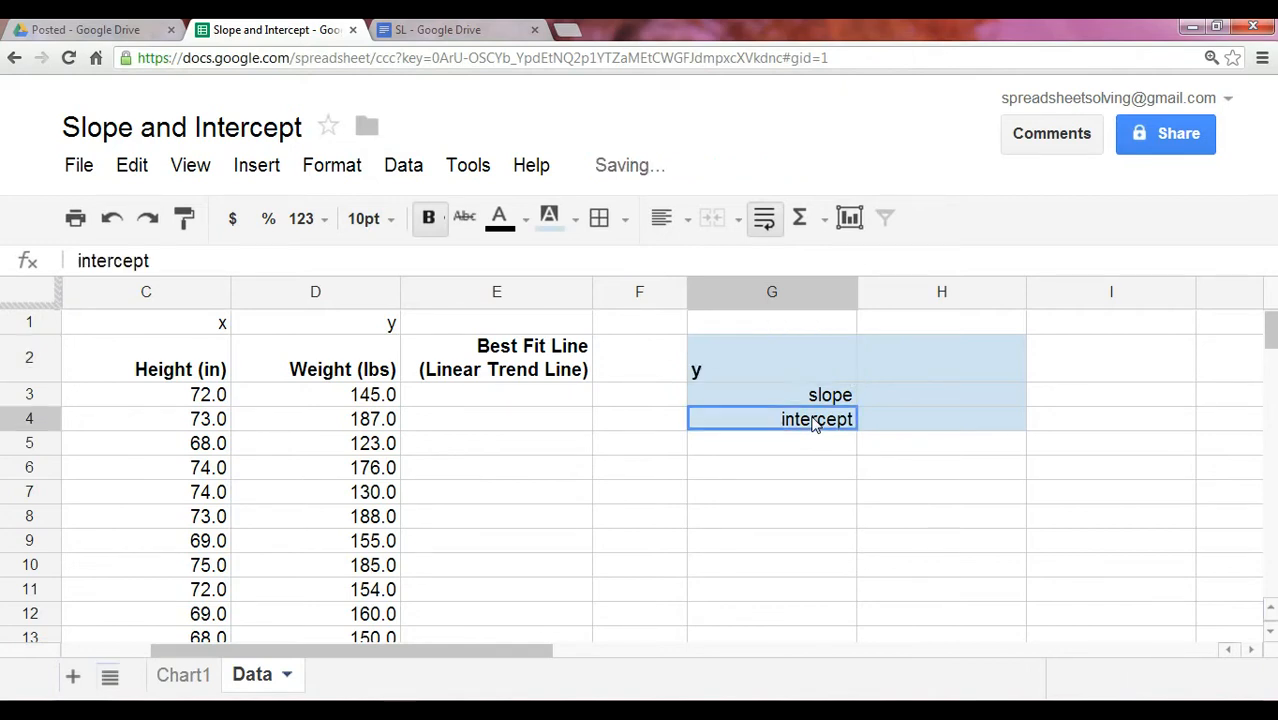
double_click(771, 357)
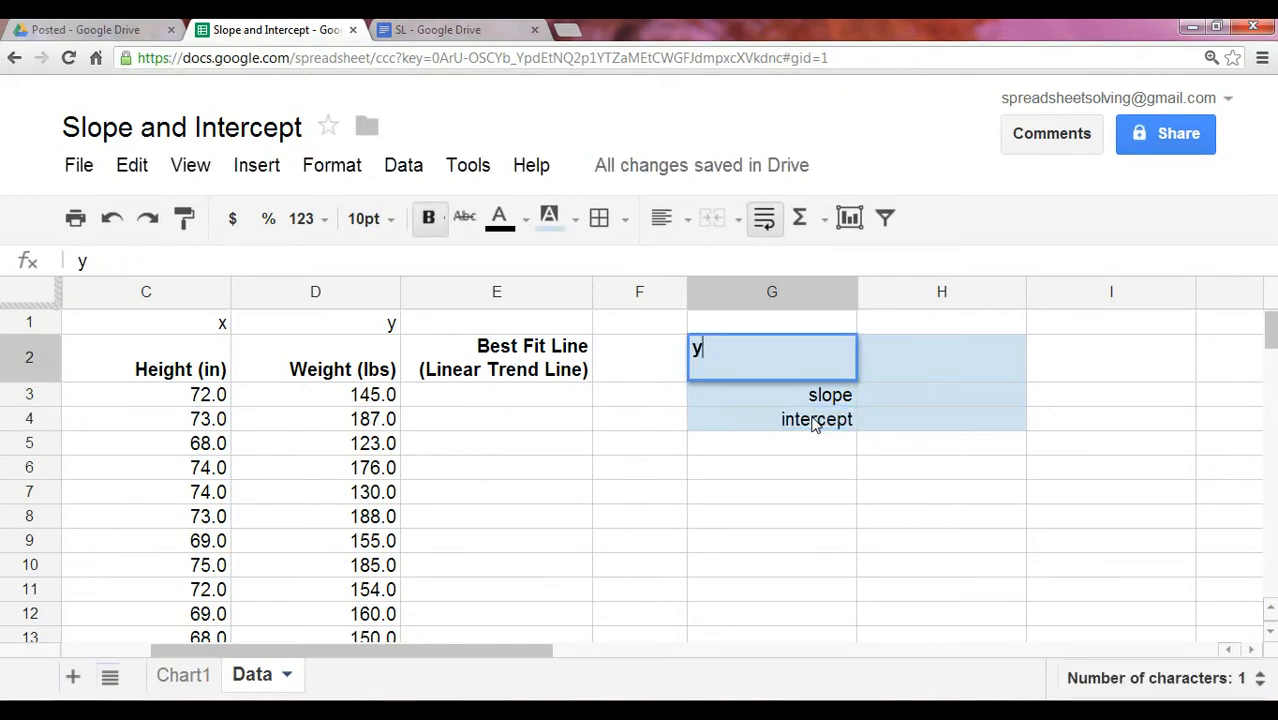
text(=mx)
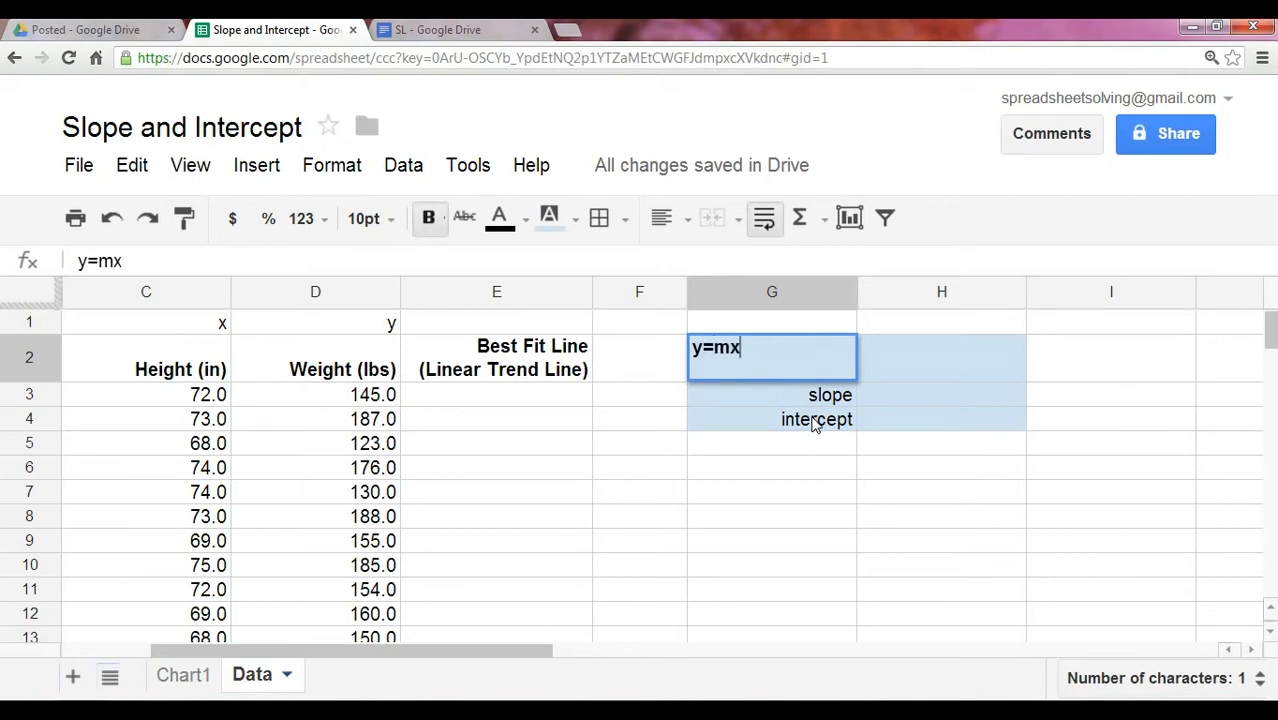
text(+b)
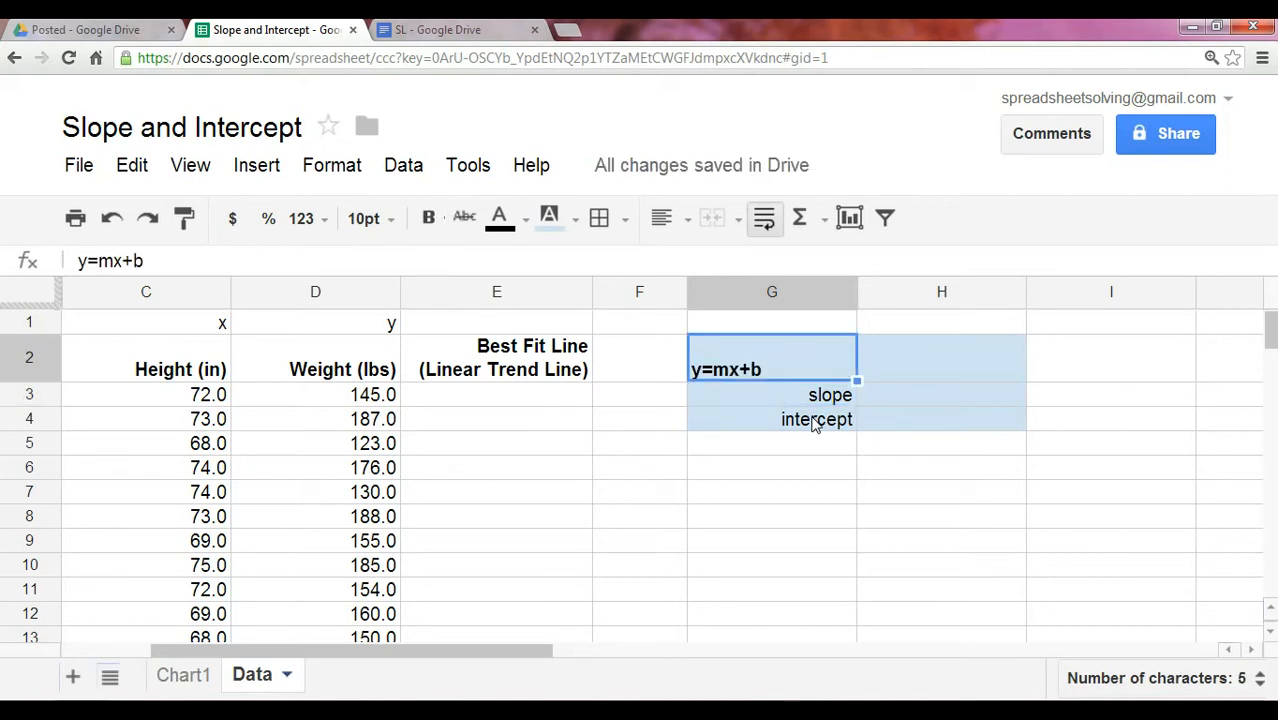
Prefix the labels so they read 'm= slope' and 'b= intercept'.
click(771, 394)
text(m= )
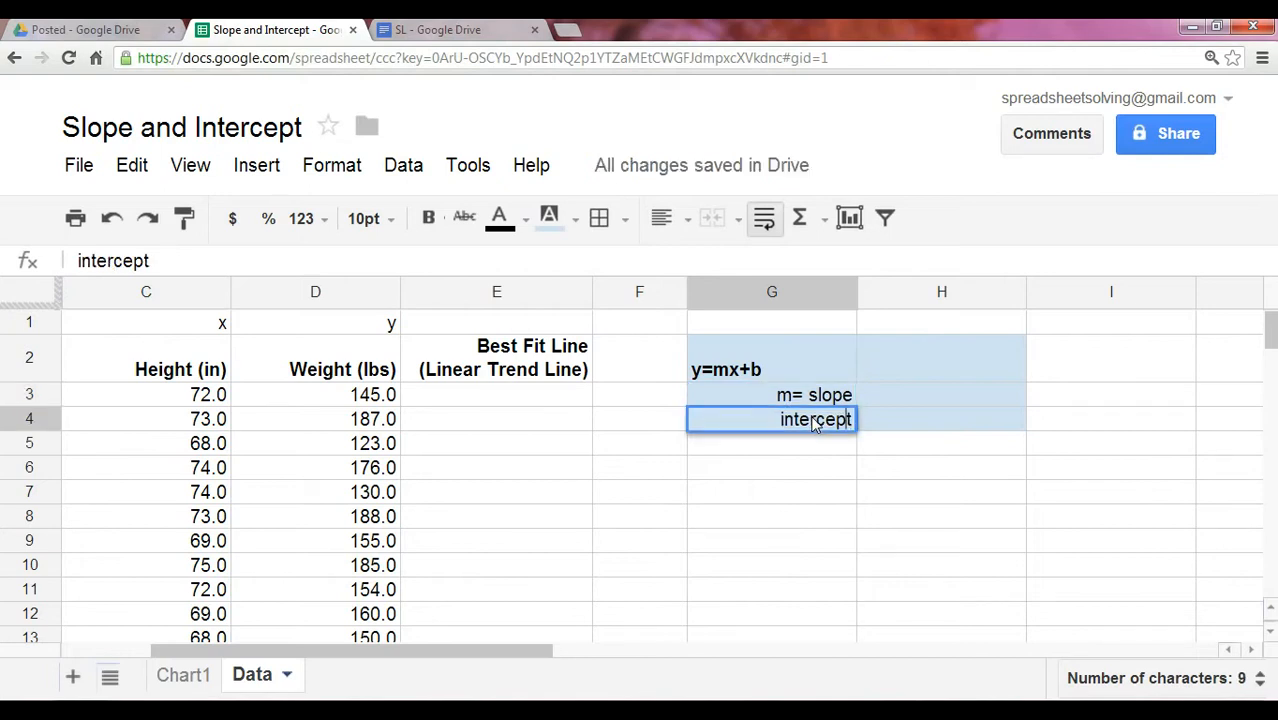
text(b)
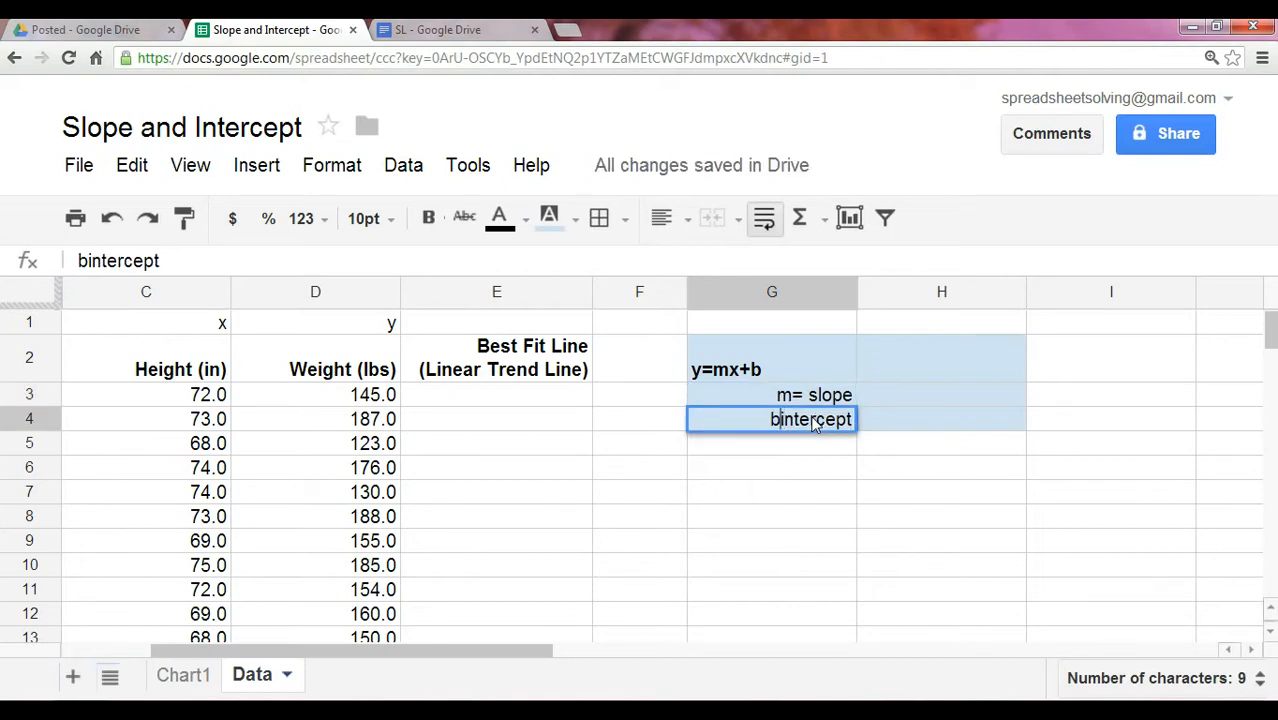
text(= )
key(Return)
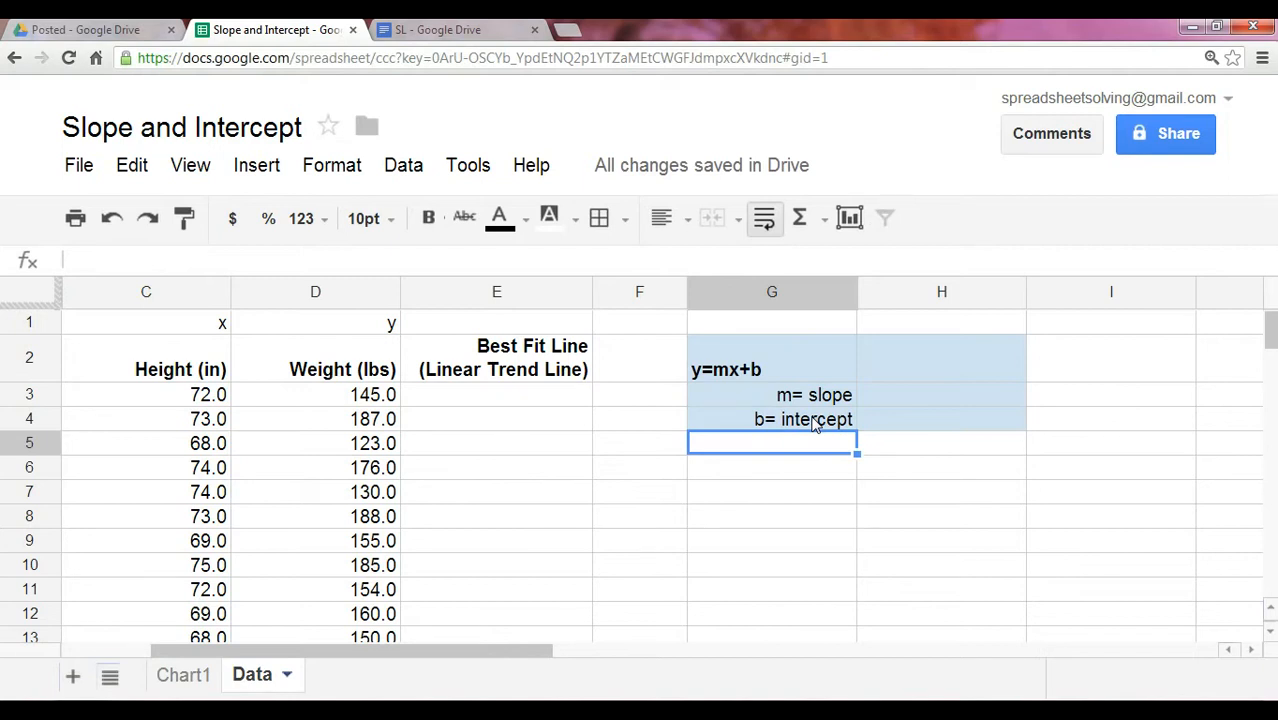
click(941, 394)
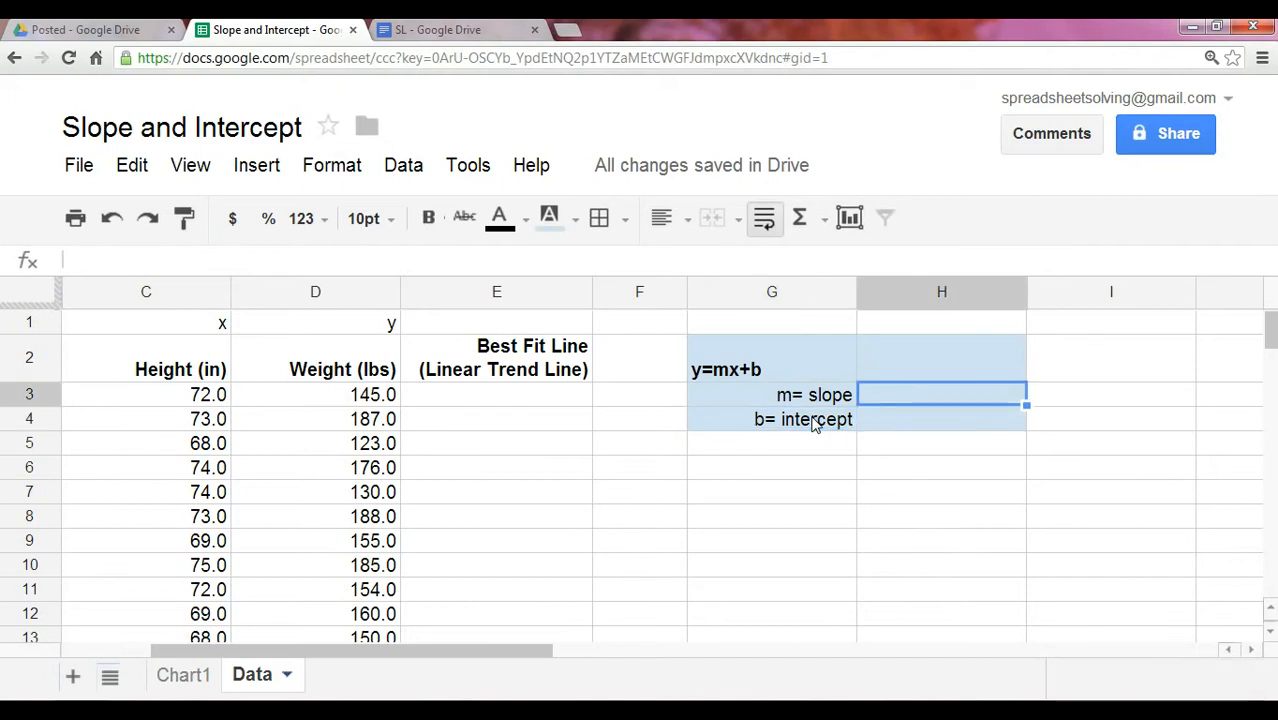
Enter =SLOPE(D3:D192, C3:C192) in H3, weights against heights, showing 5.6.
text(=s)
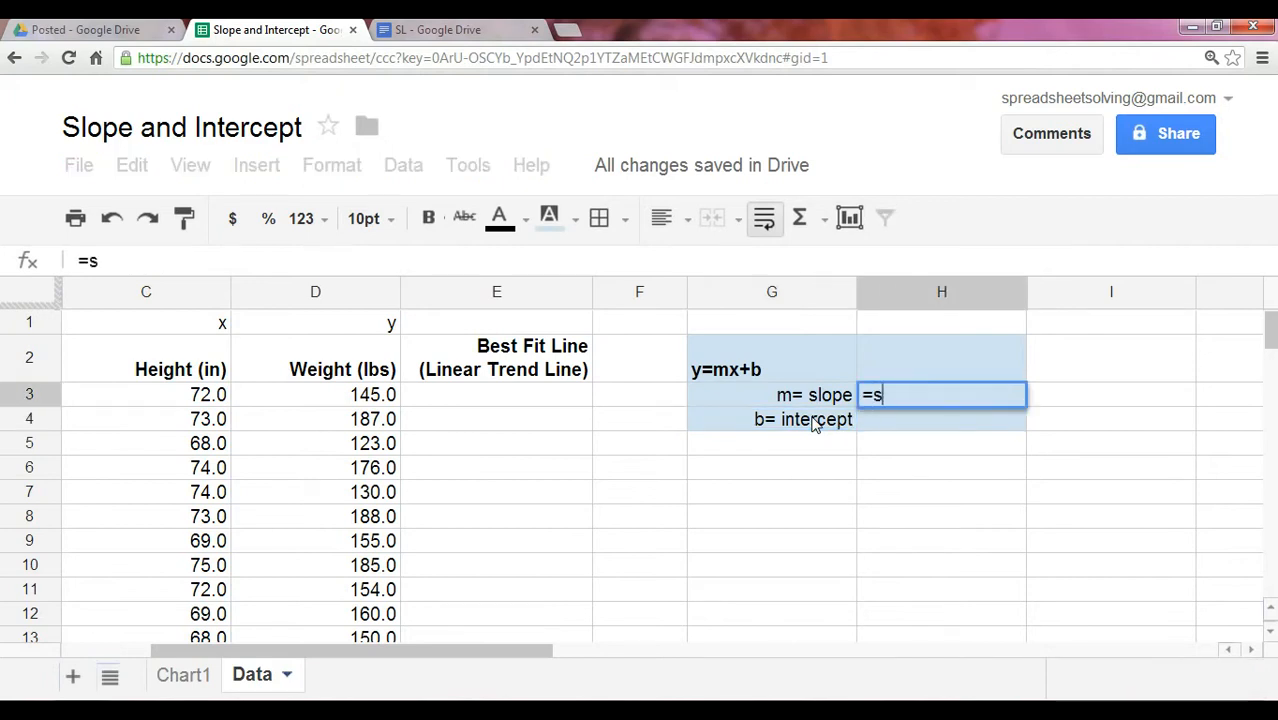
text(lope()
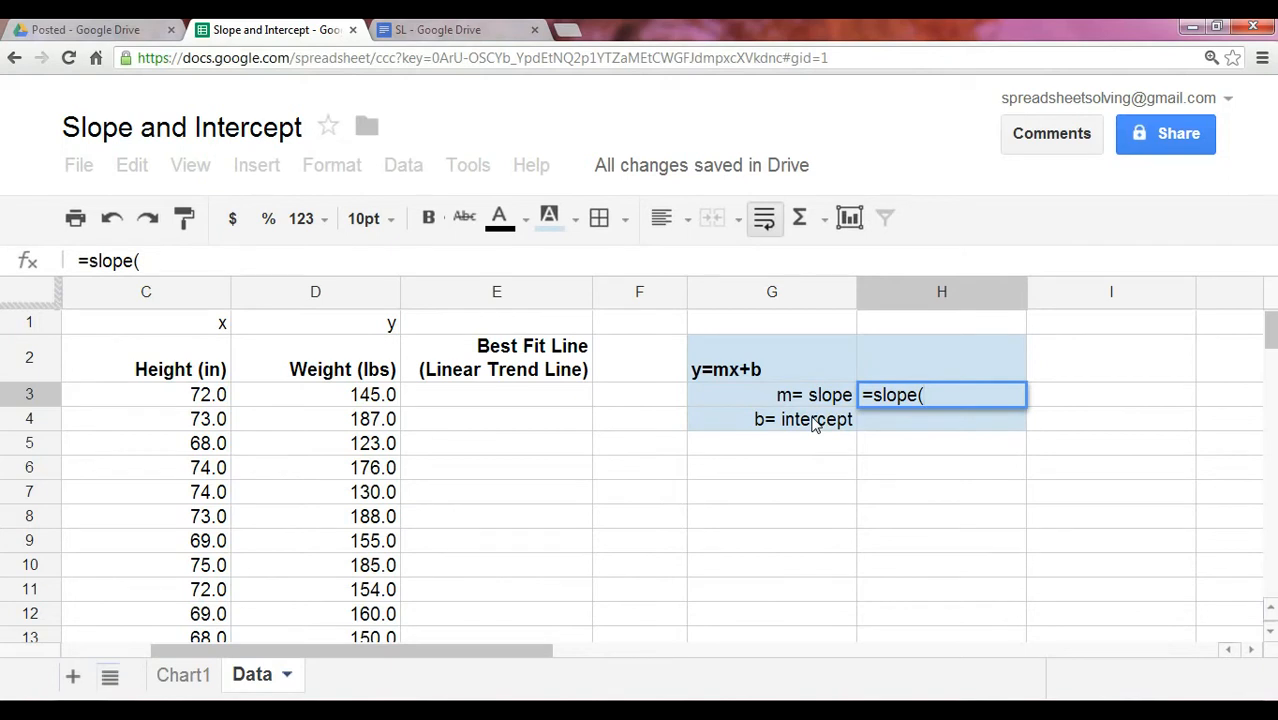
click(315, 394)
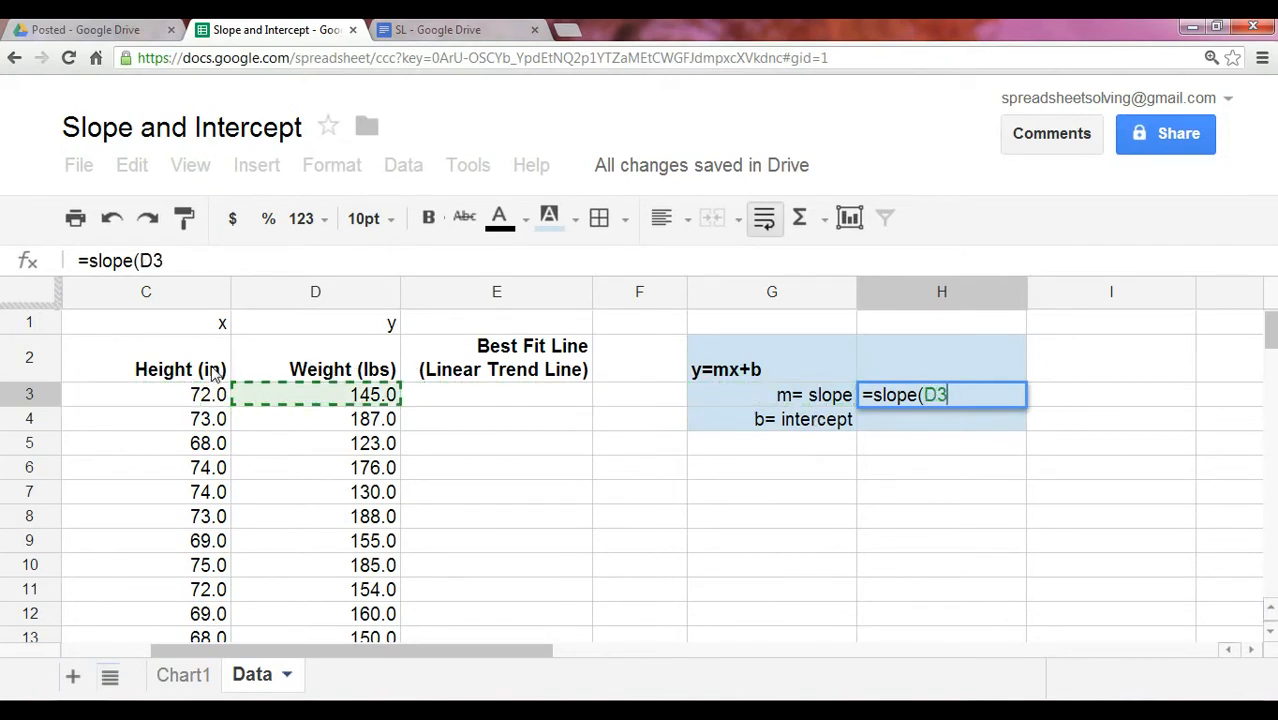
mouse_move(207, 327)
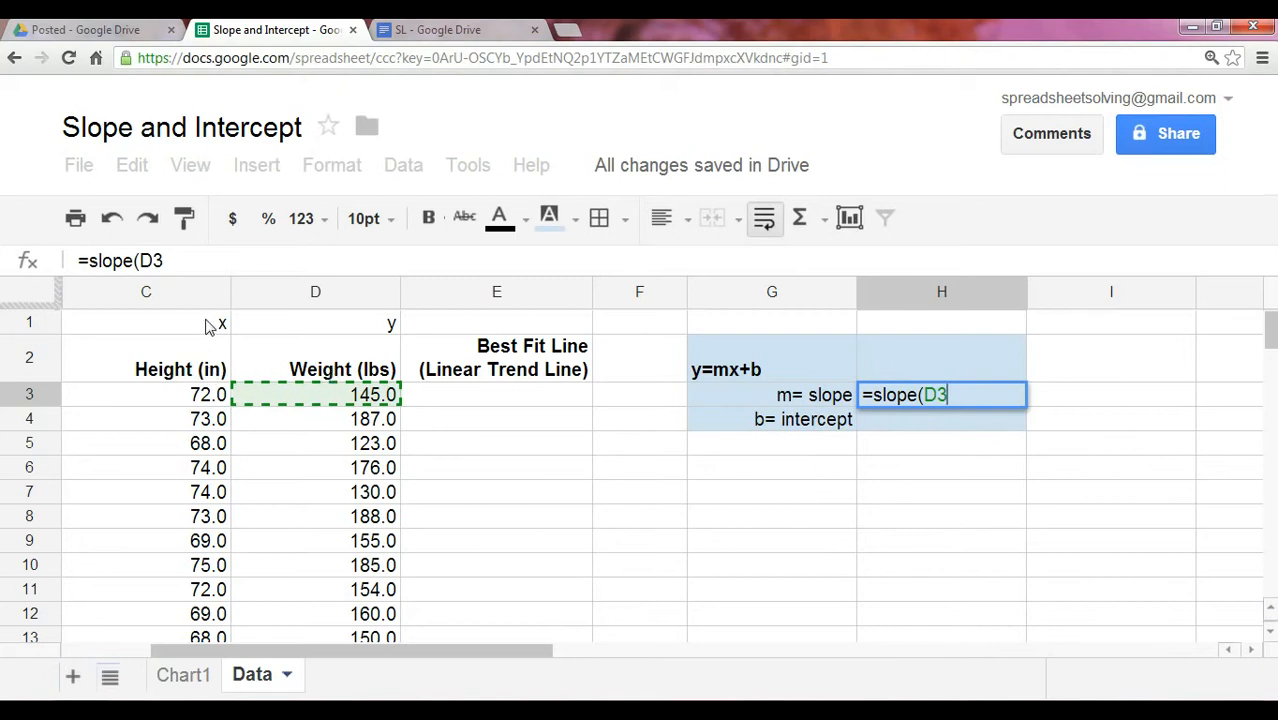
mouse_move(375, 373)
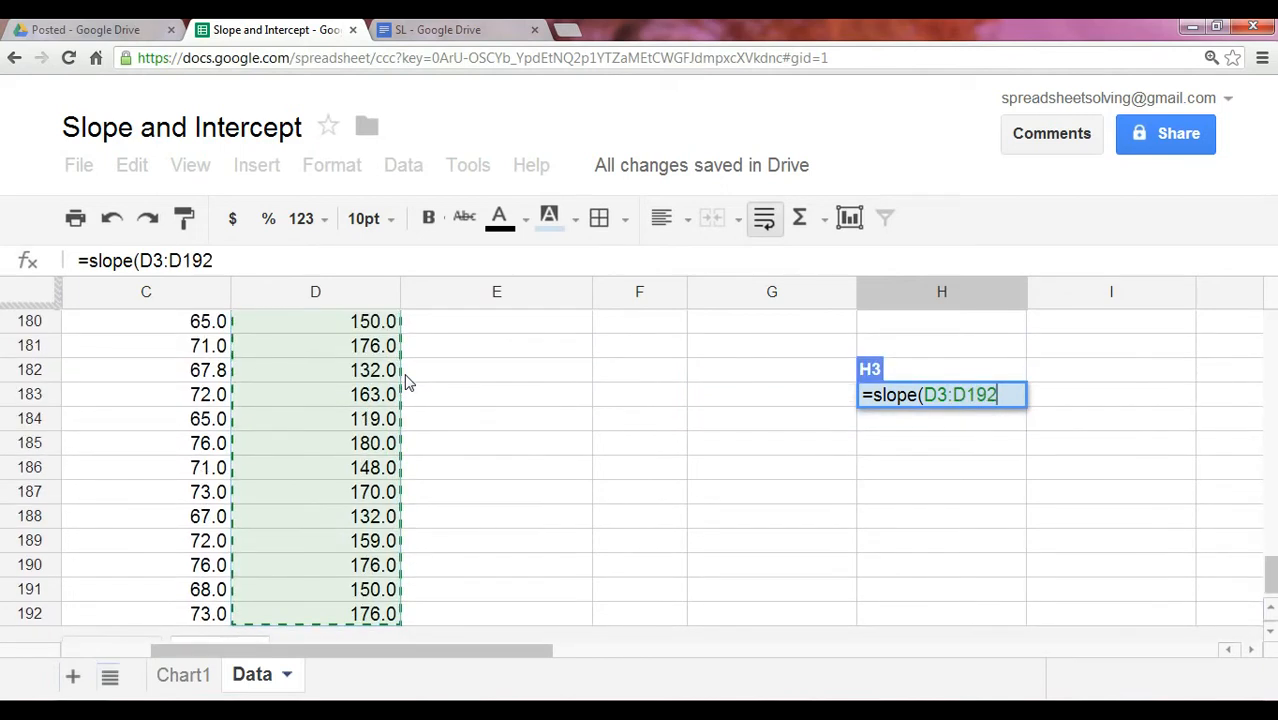
text(,)
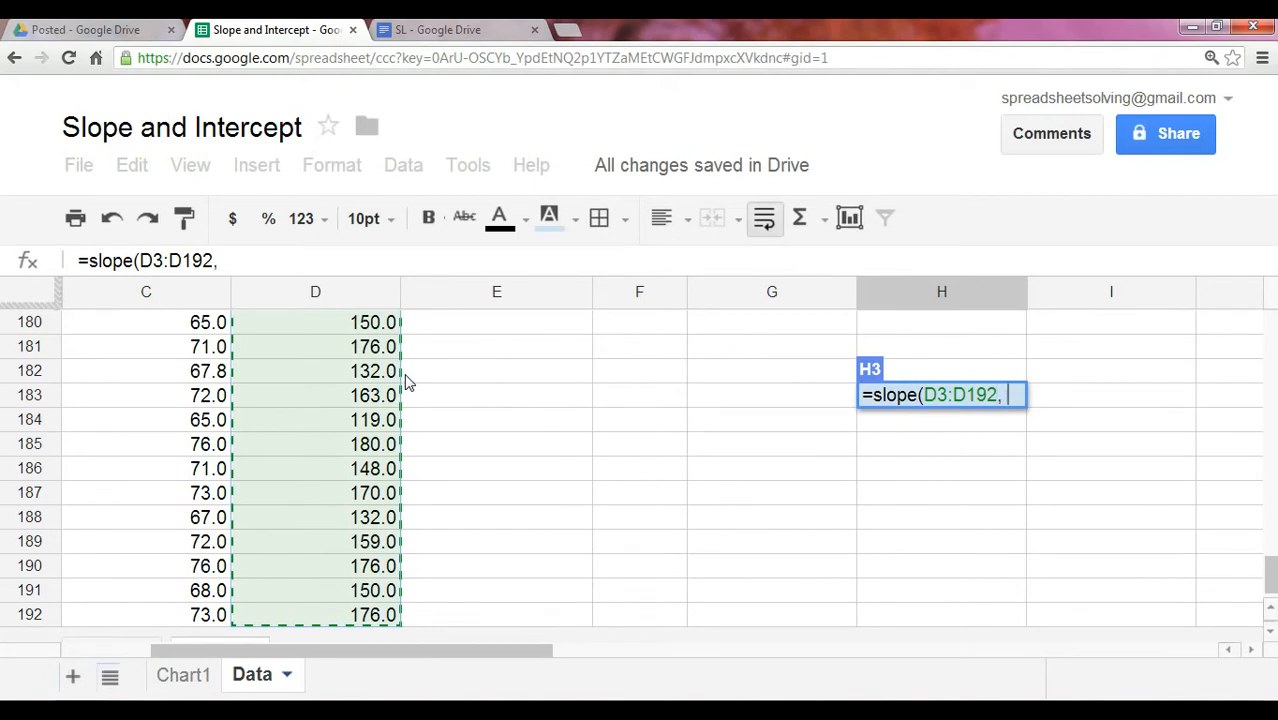
click(146, 322)
text(=int)
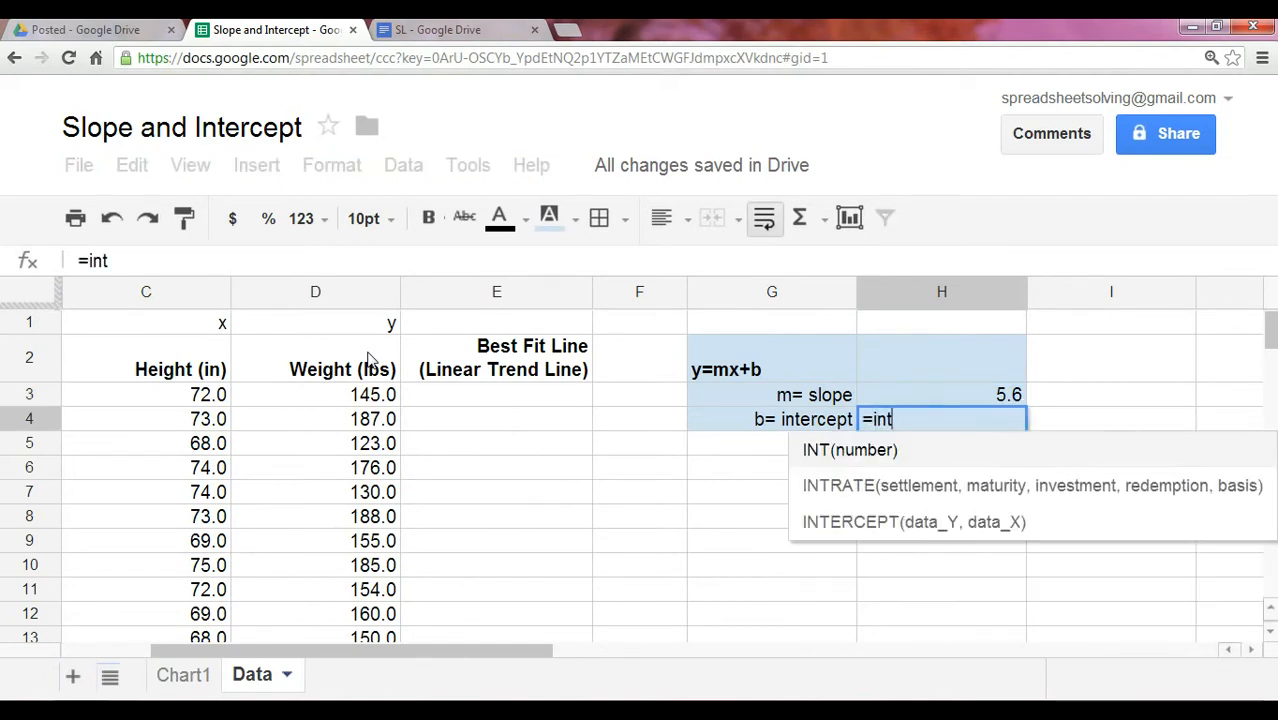
Enter =INTERCEPT(D3:D192, C3:C192) in H4, showing -235.7.
text(ercept)
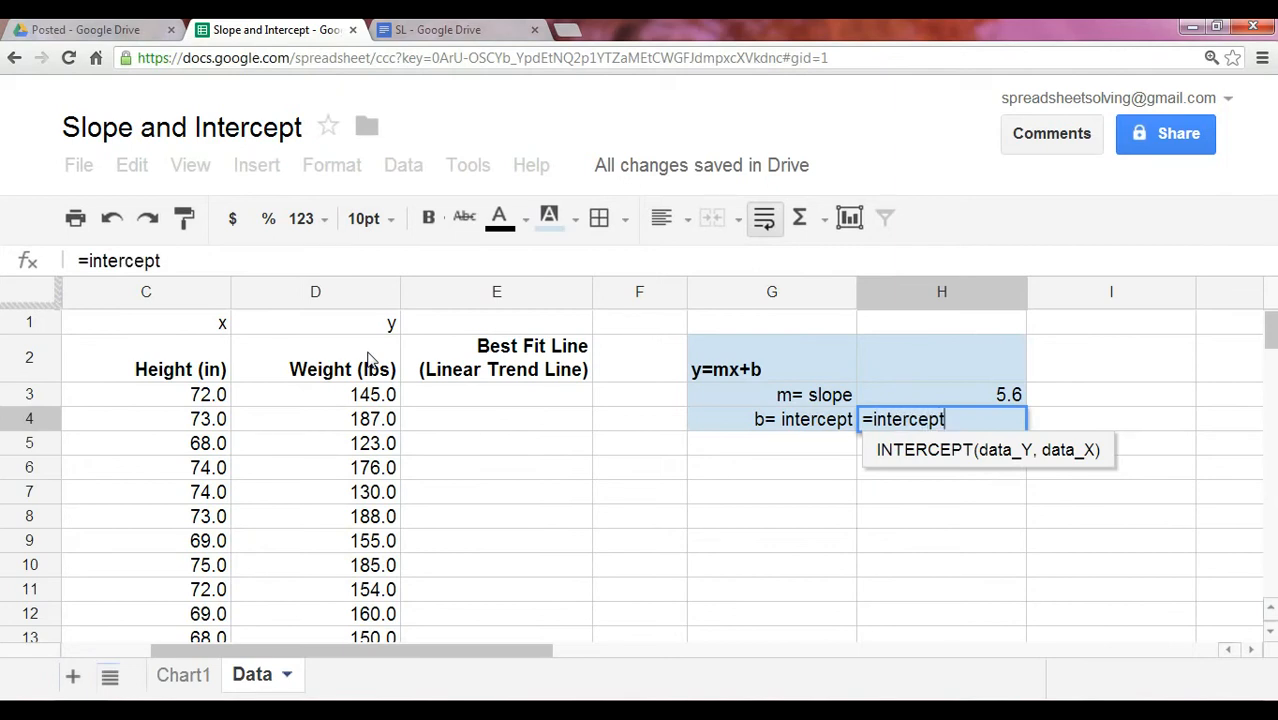
text((D3:D192)
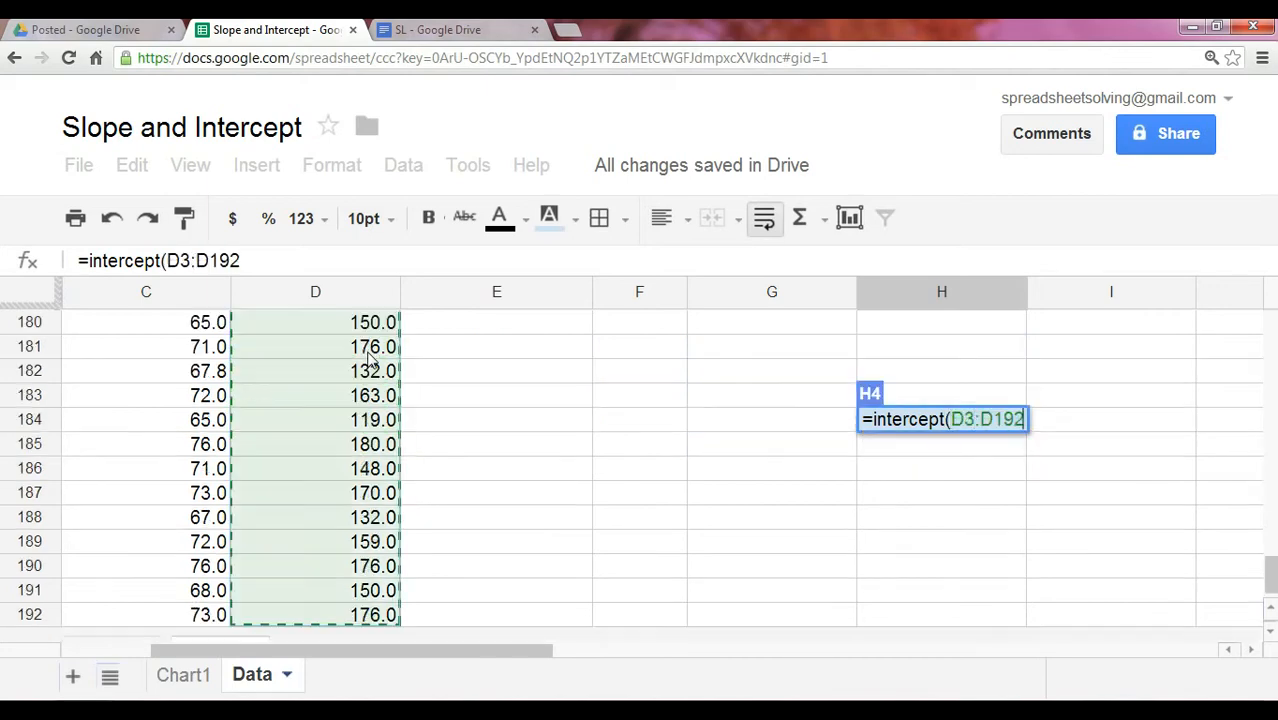
click(93, 323)
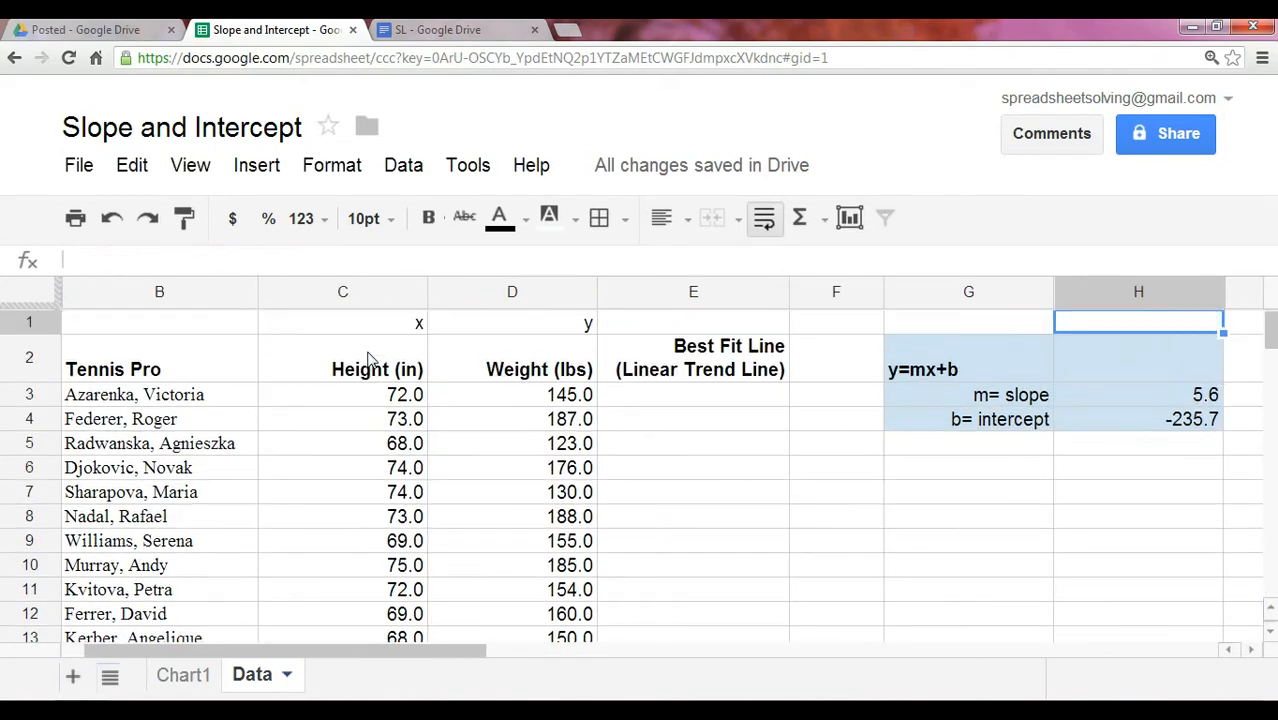
Begin the E3 best-fit formula with =, referencing the slope in H3.
click(343, 394)
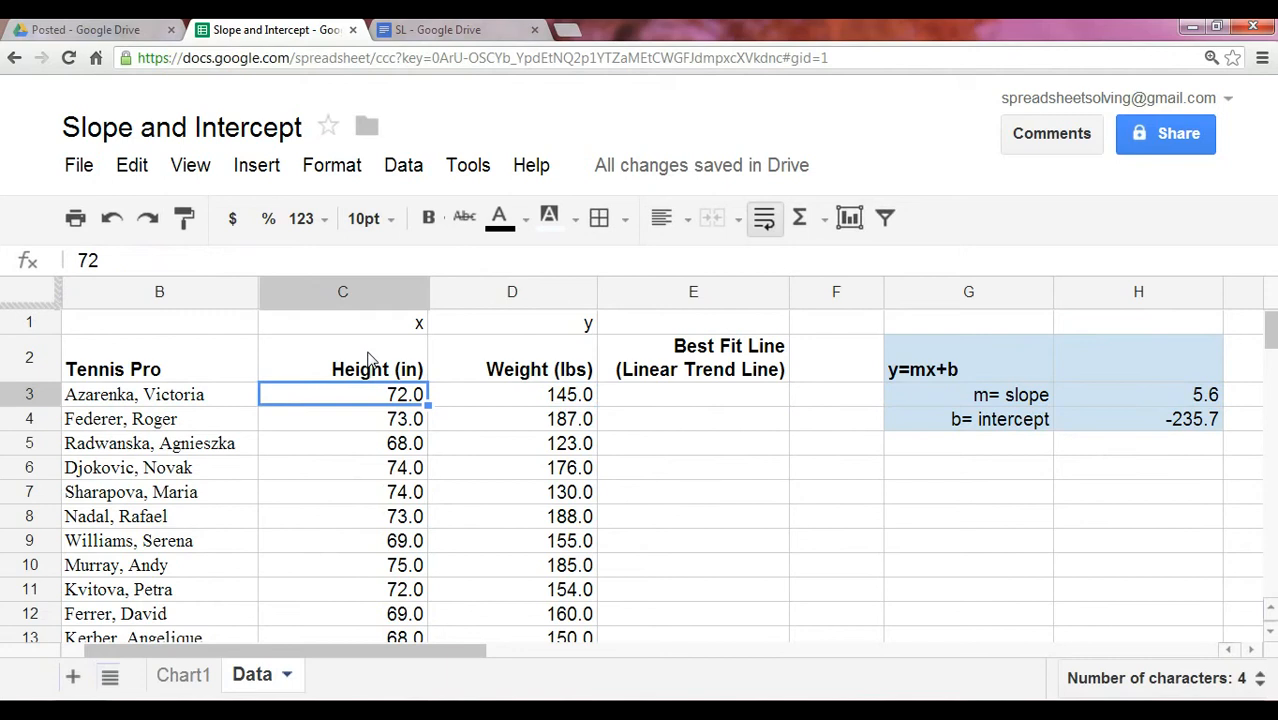
click(1137, 443)
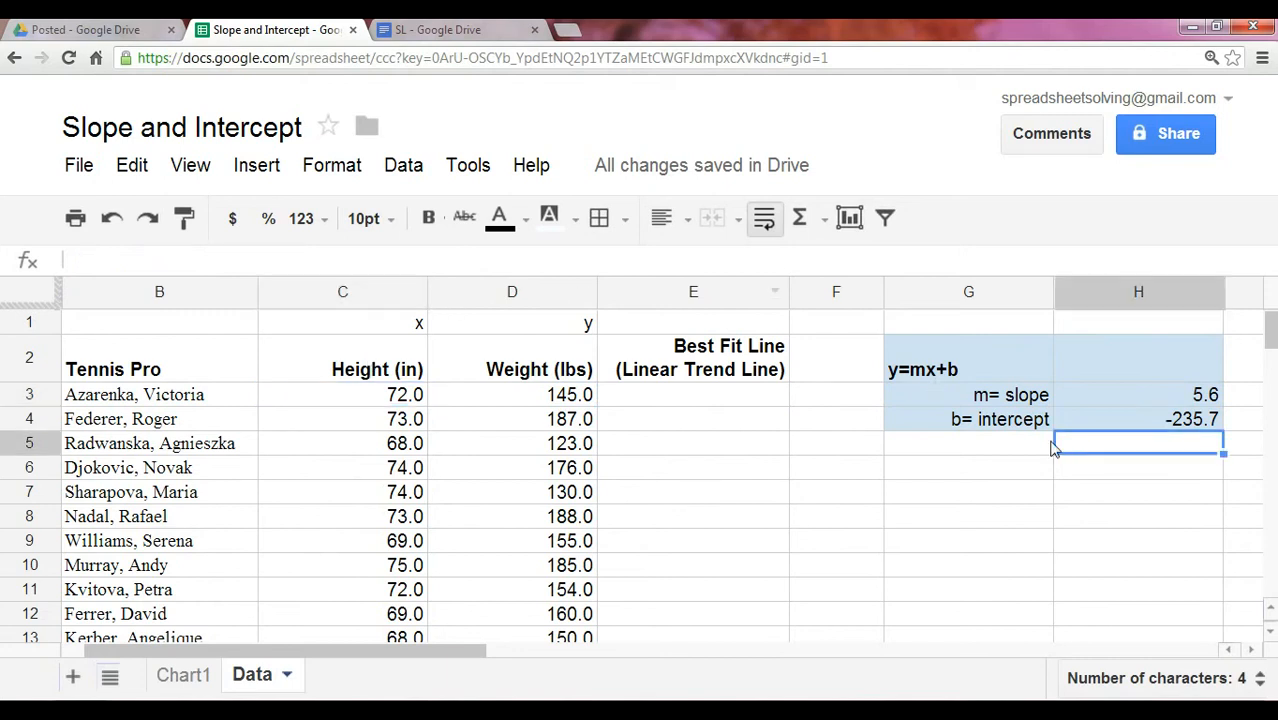
click(693, 394)
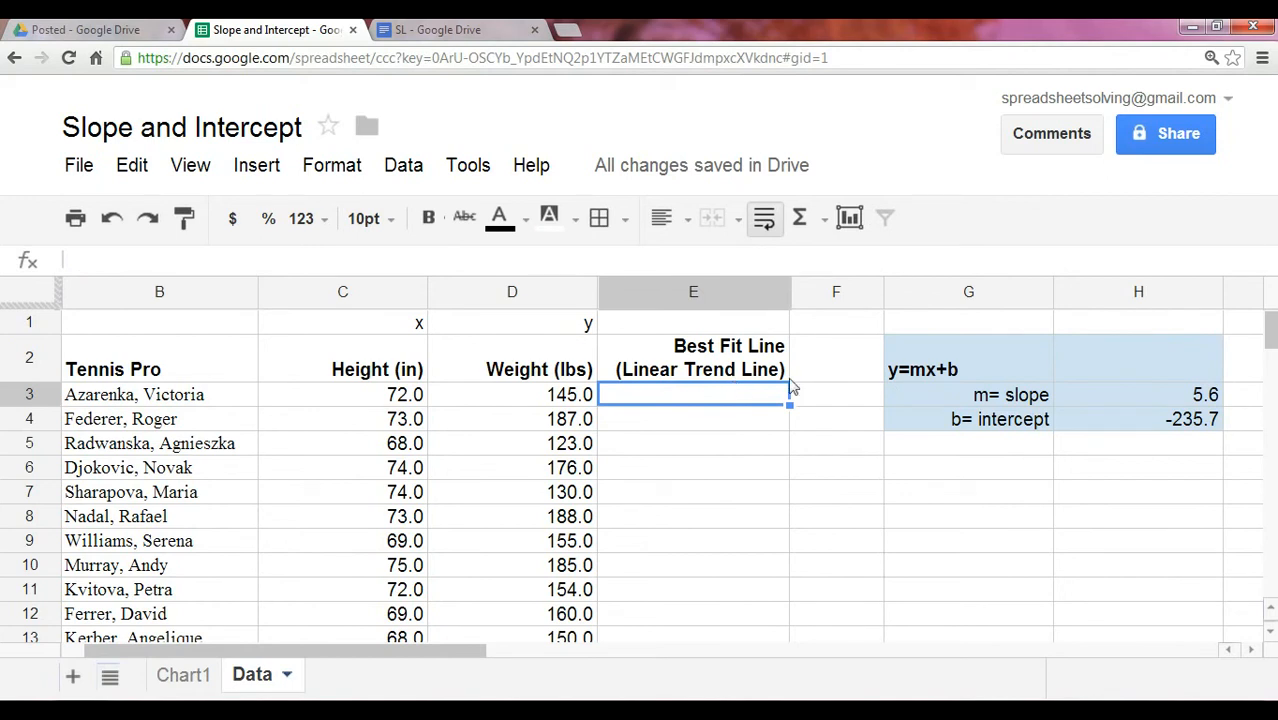
mouse_move(800, 387)
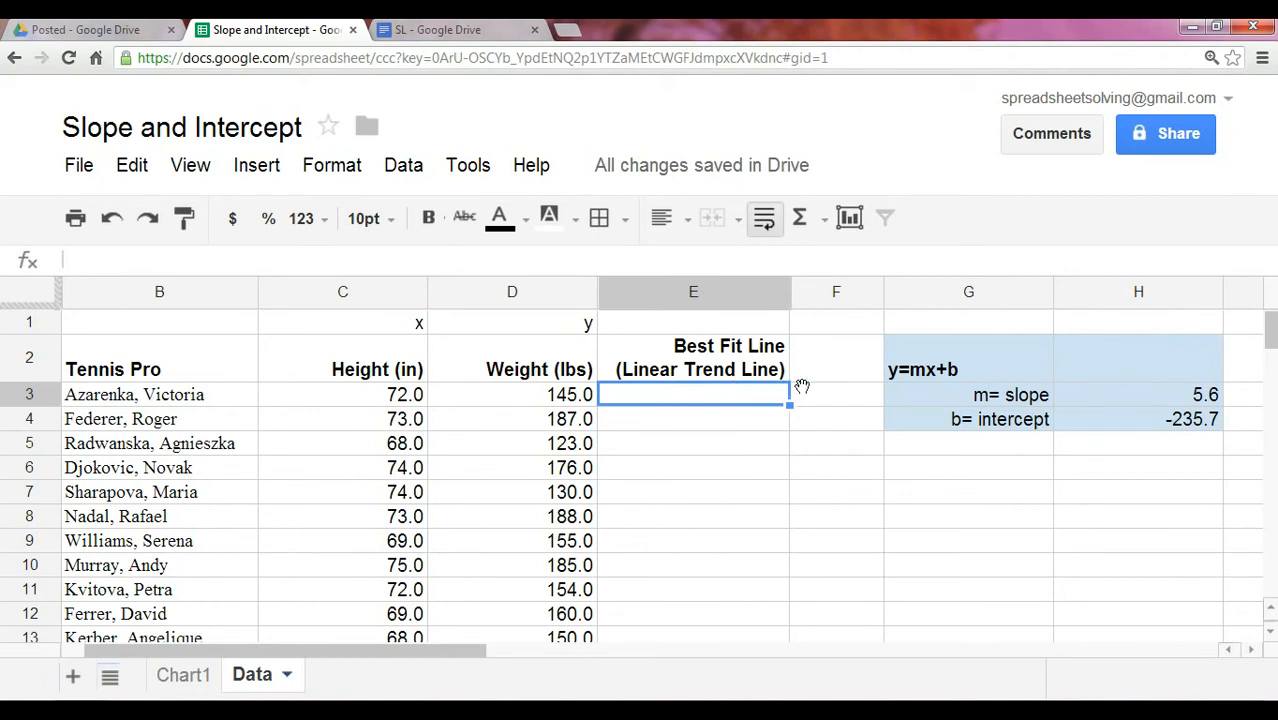
click(968, 394)
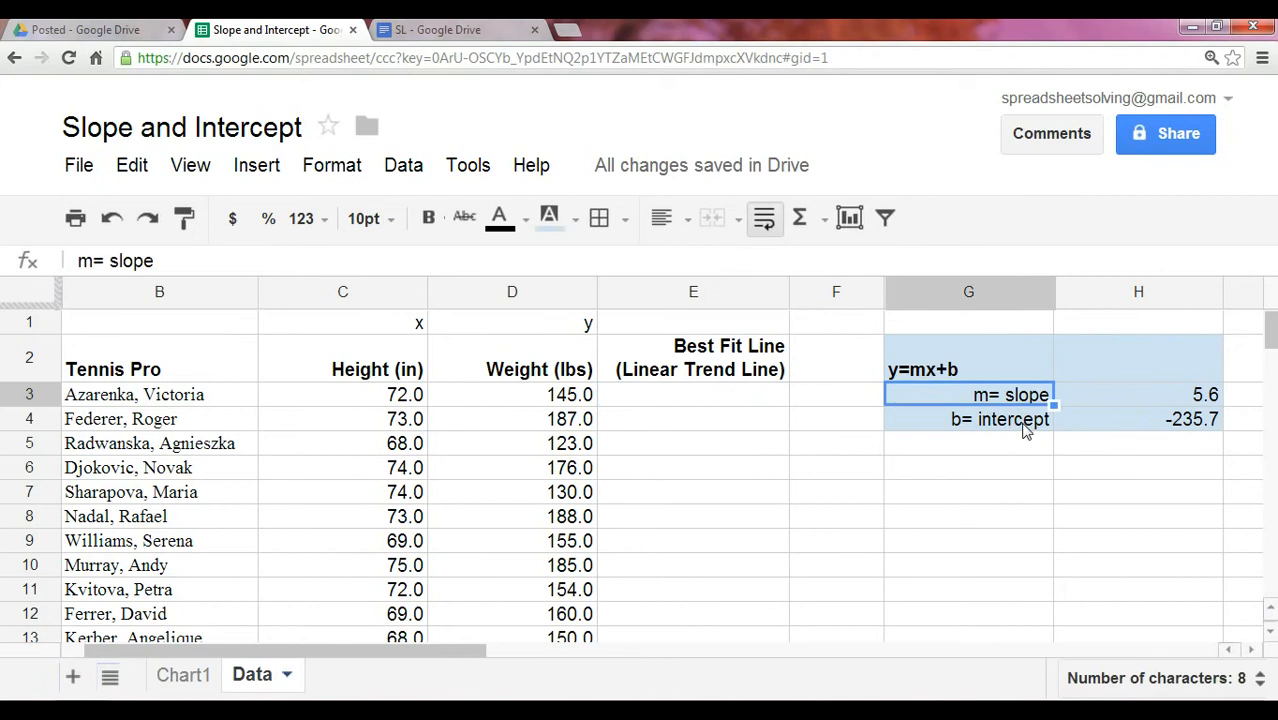
click(693, 394)
text(=H3)
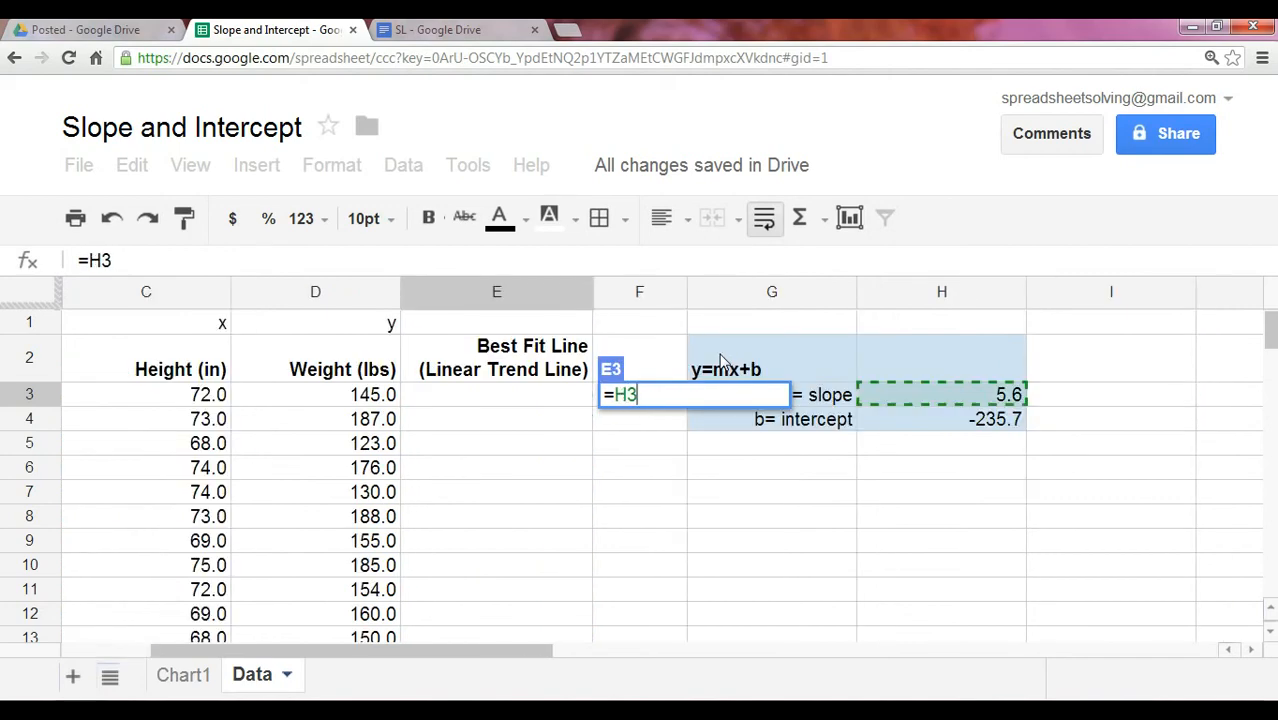
Complete E3 as =H3*C3+H4, giving 164.0 for the first player.
text(*D3)
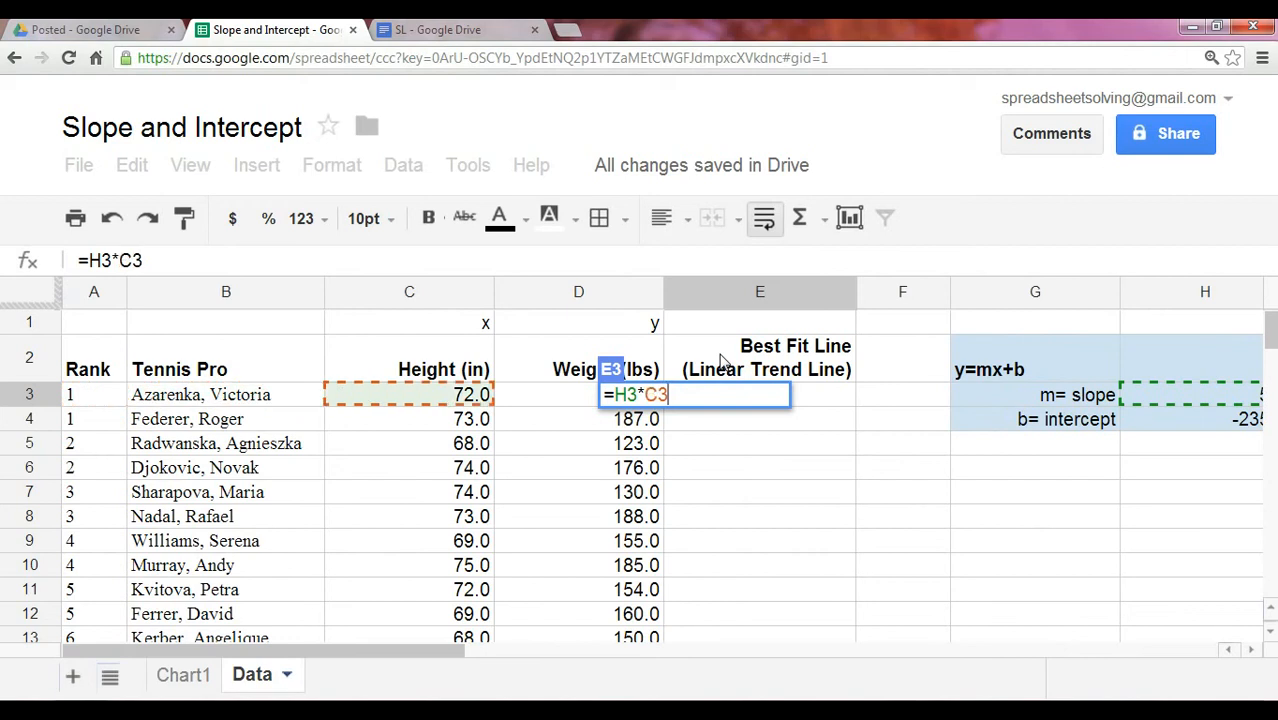
text(+C4)
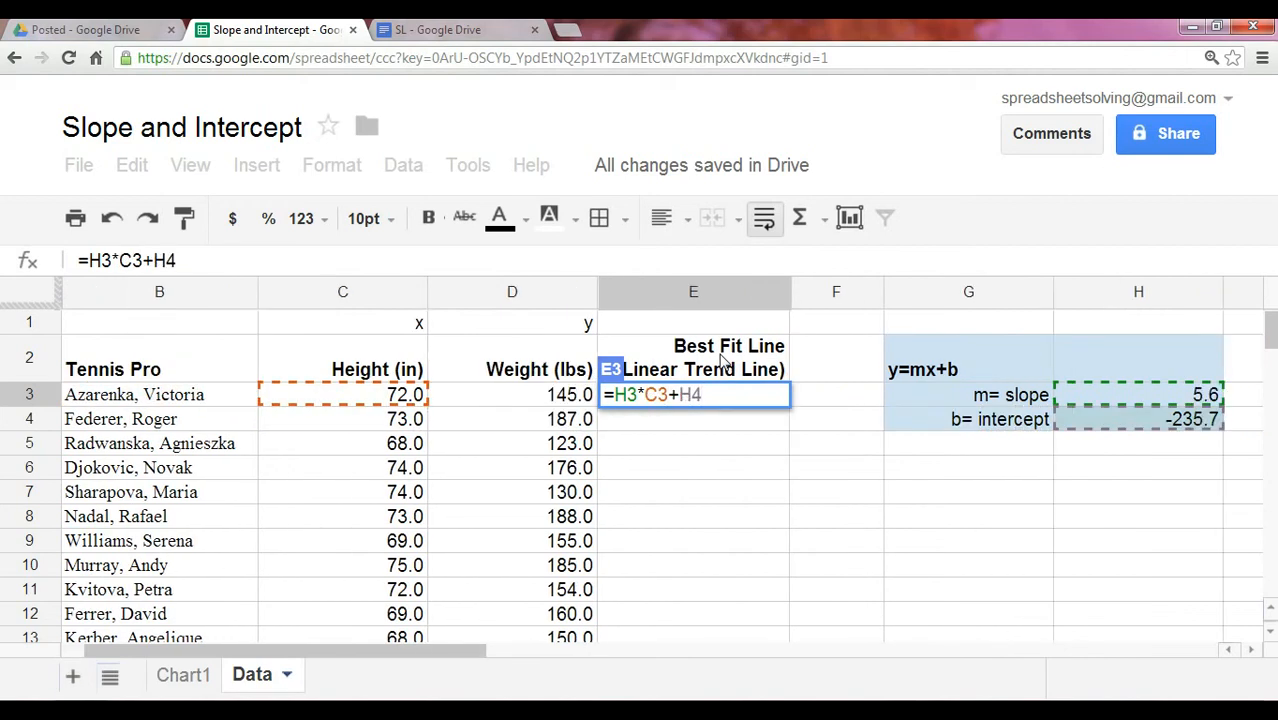
key(Return)
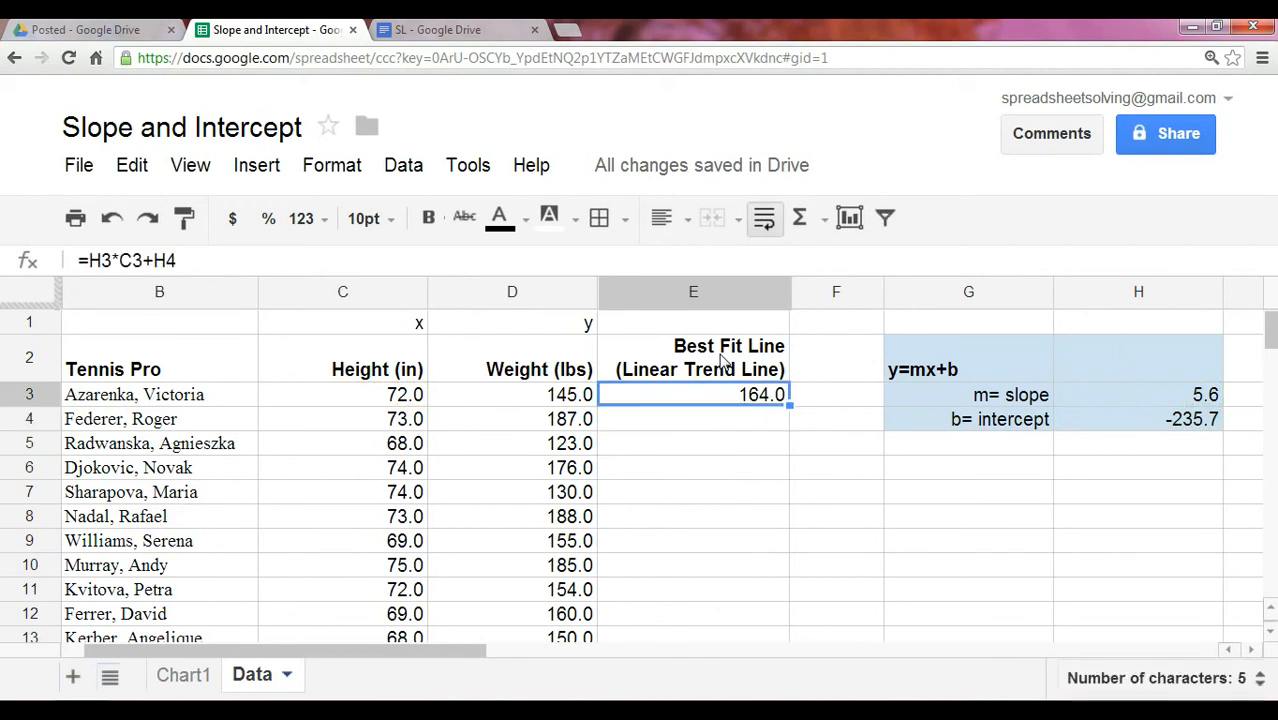